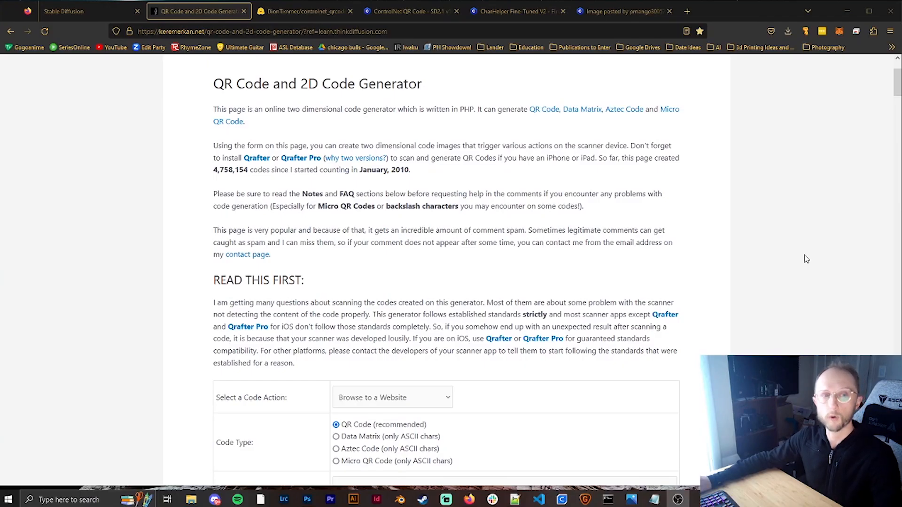
pyautogui.moveTo(693, 237)
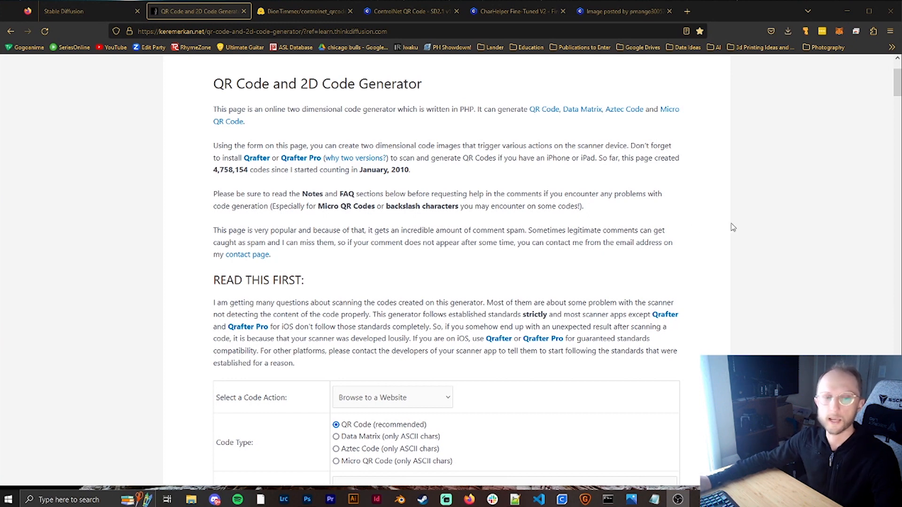
pyautogui.scroll(-3)
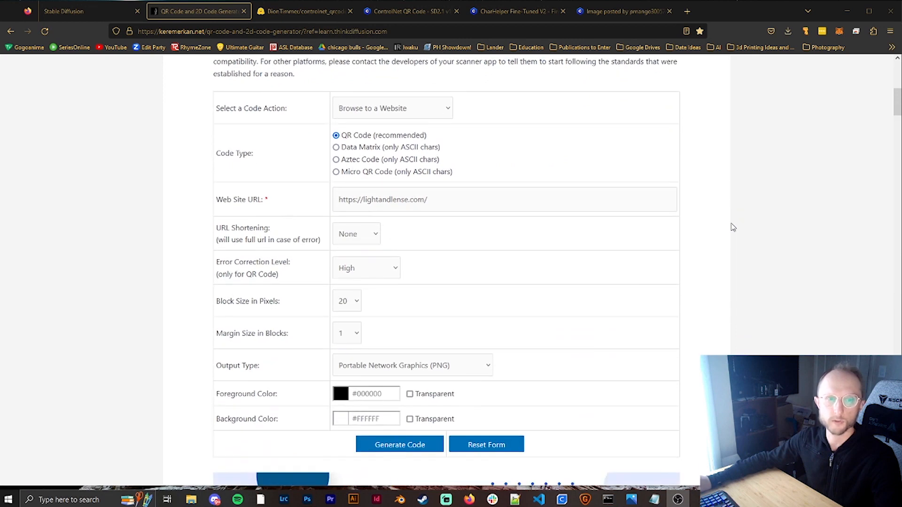
pyautogui.click(465, 205)
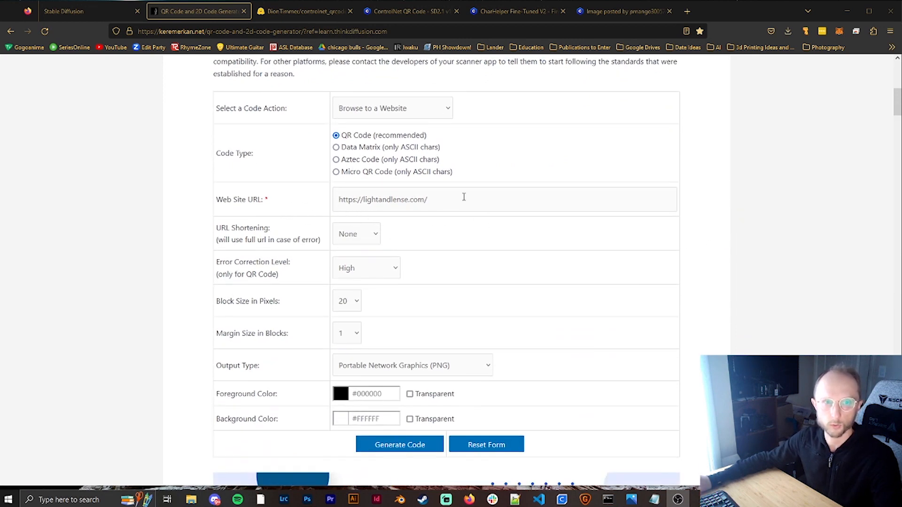
pyautogui.click(356, 234)
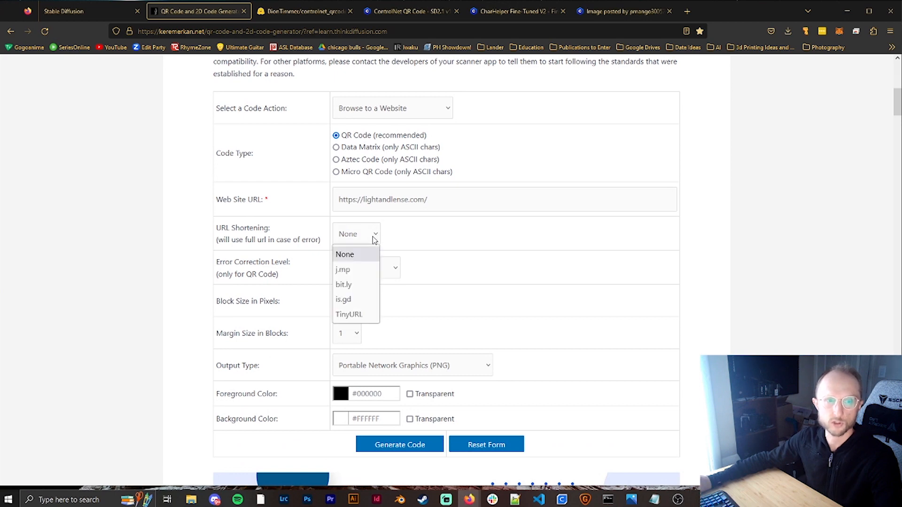
pyautogui.click(344, 285)
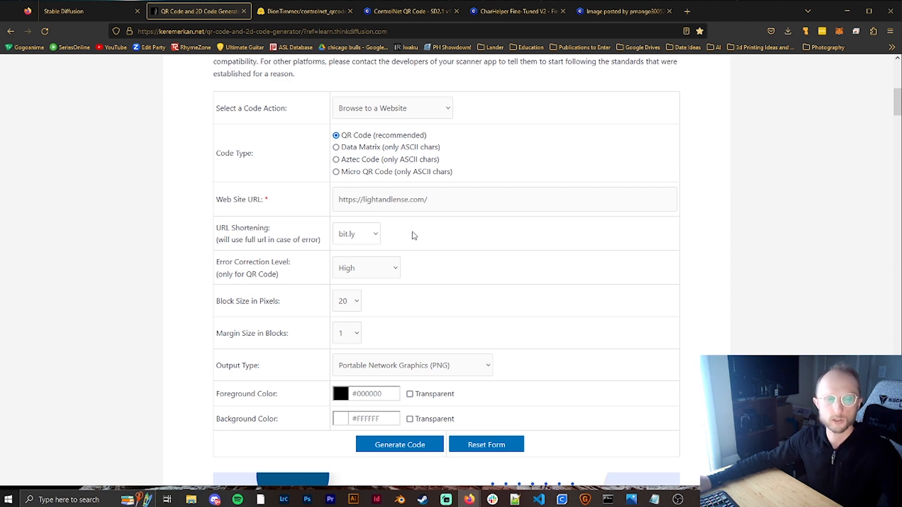
pyautogui.click(366, 268)
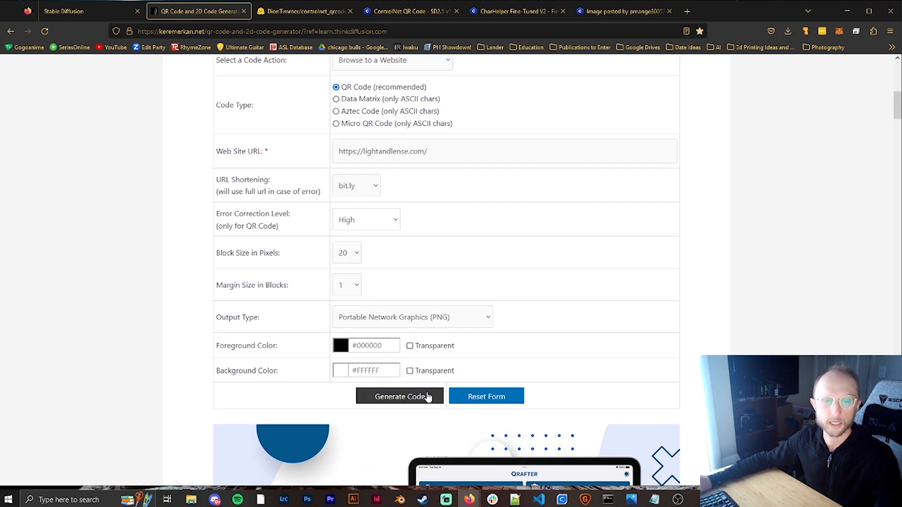
# Generate the black-and-white QR code PNG and return to the Stable Diffusion tab
pyautogui.click(400, 395)
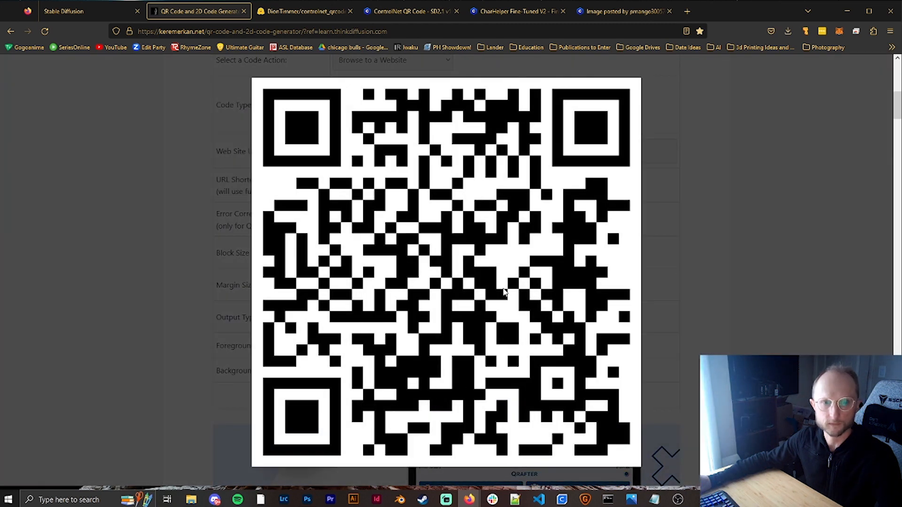
pyautogui.moveTo(520, 242)
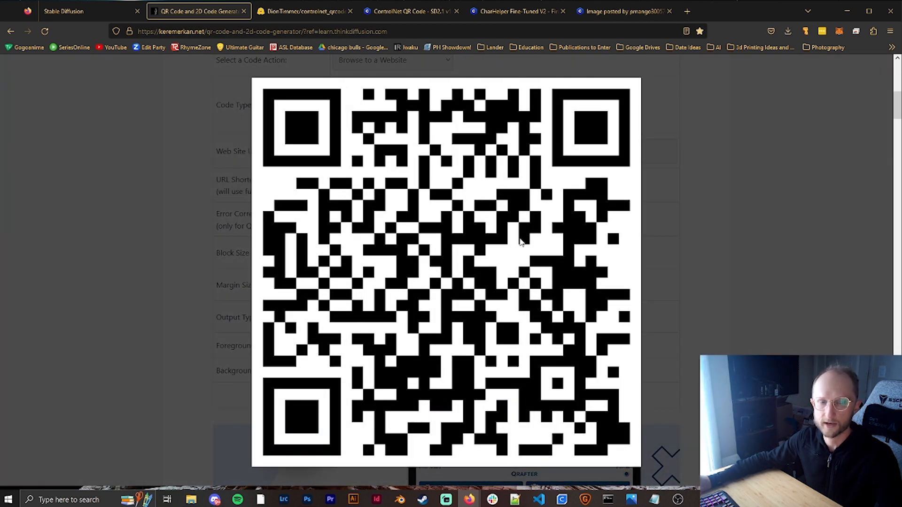
pyautogui.moveTo(771, 225)
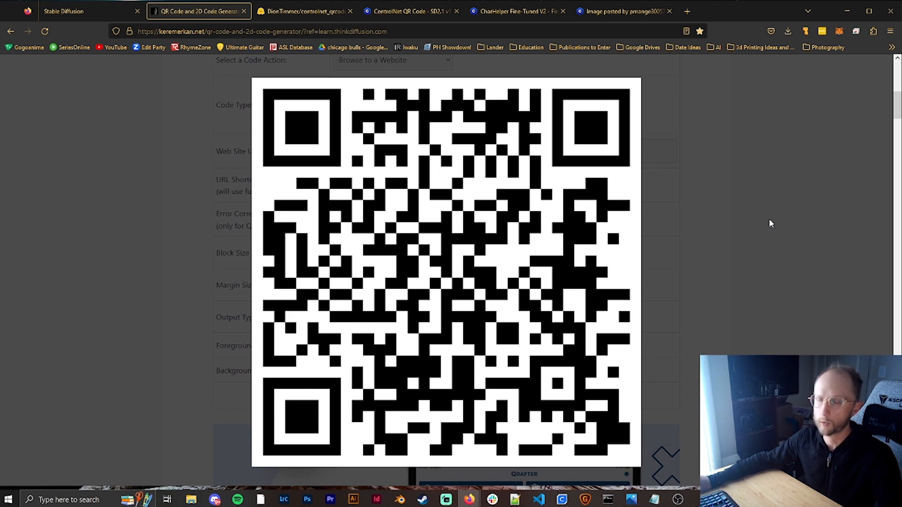
pyautogui.click(71, 11)
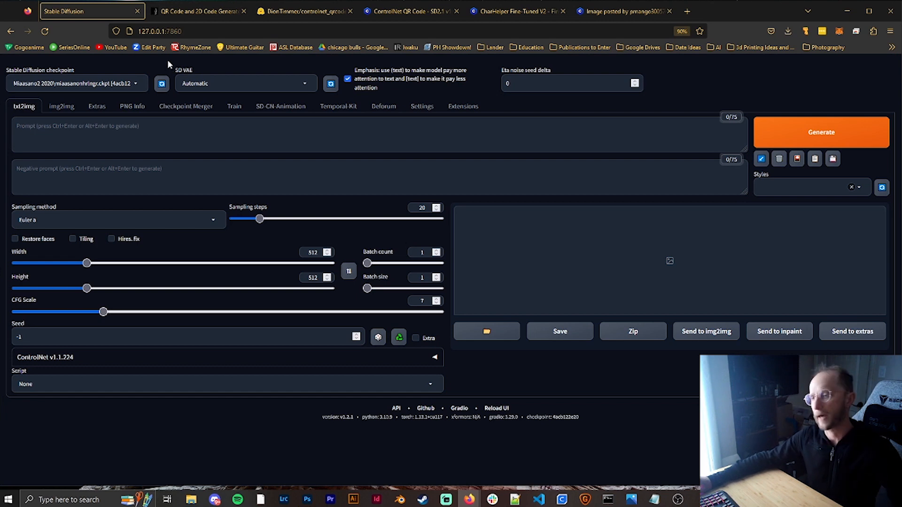
pyautogui.moveTo(428, 181)
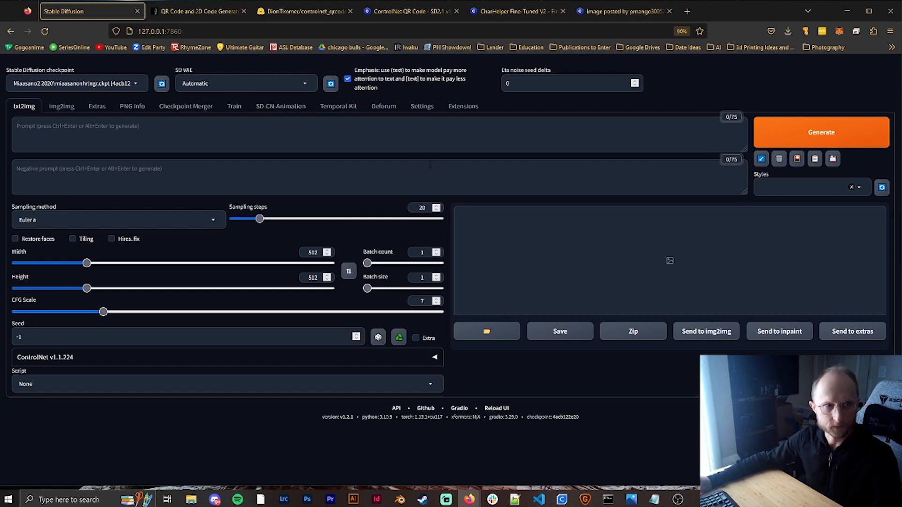
pyautogui.moveTo(474, 125)
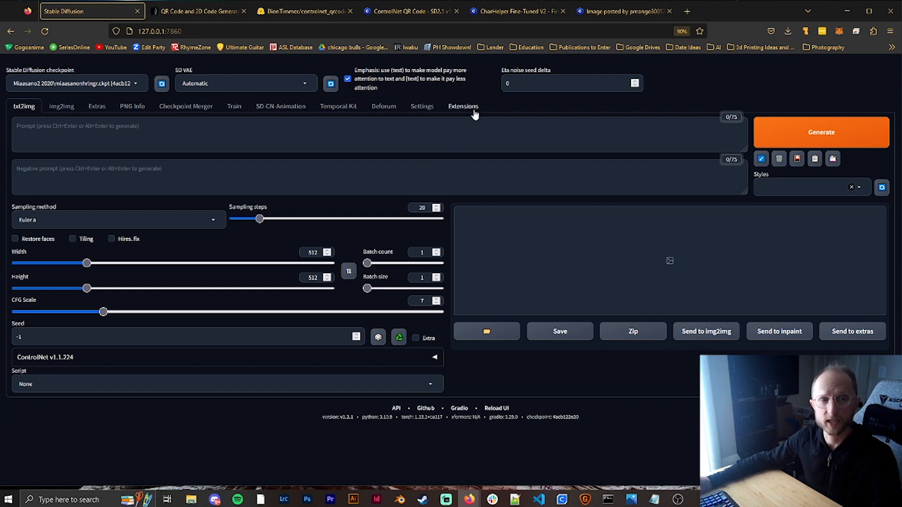
# Show the Installed extensions list where sd-webui-controlnet appears enabled
pyautogui.click(463, 107)
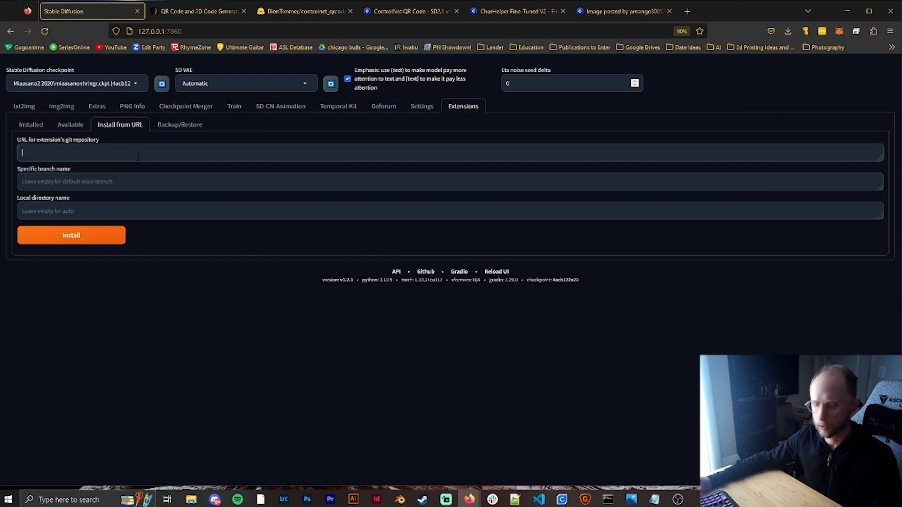
pyautogui.write('stable-diffusion-webui\\extensions\\sd-webui-controlnet\\models')
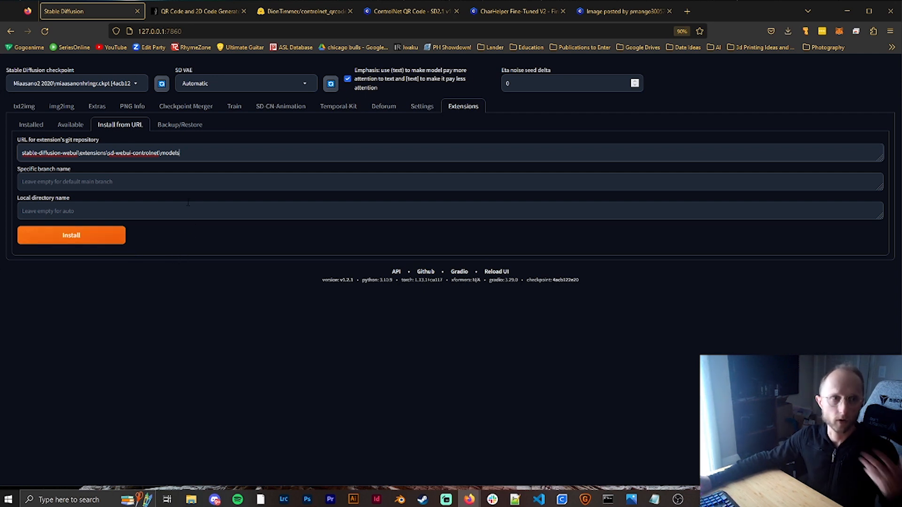
pyautogui.click(70, 124)
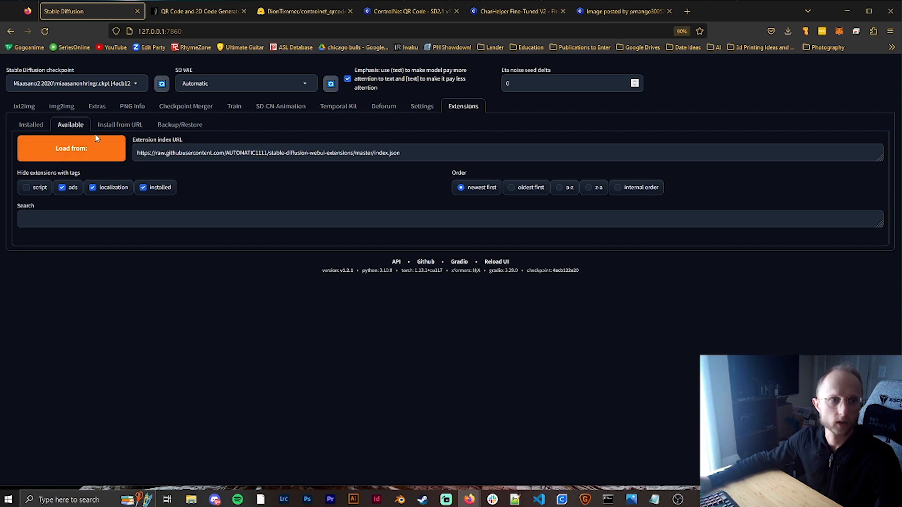
pyautogui.click(28, 124)
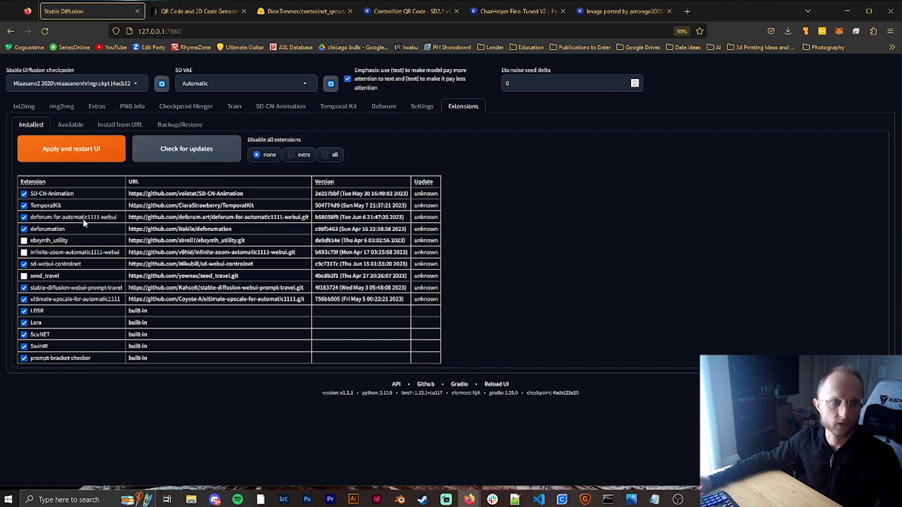
pyautogui.moveTo(241, 276)
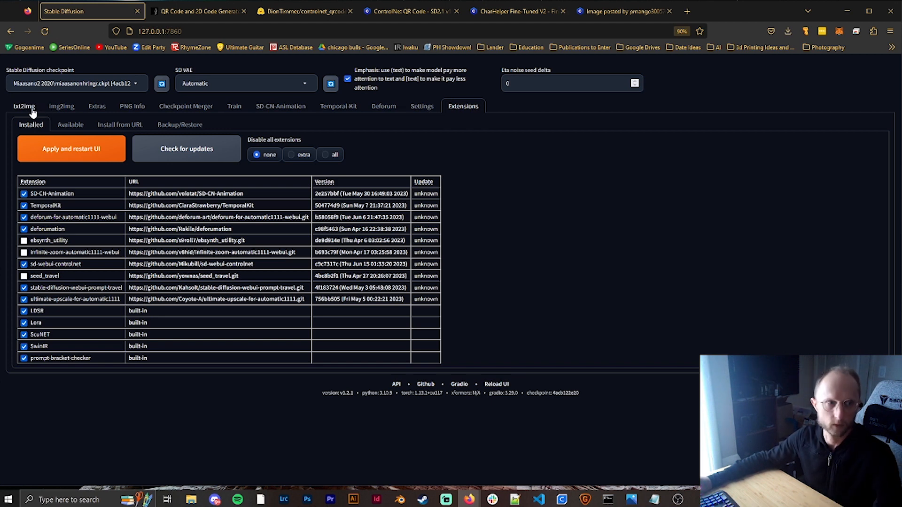
# Read the controlnet_qrcode model description (150,000 QR dataset, 2.1 note) and view Files and versions
pyautogui.click(300, 11)
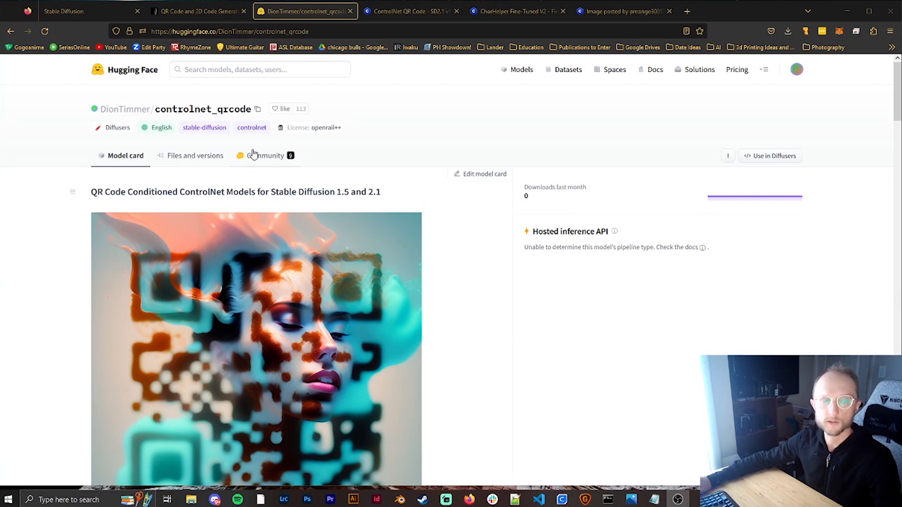
pyautogui.moveTo(454, 231)
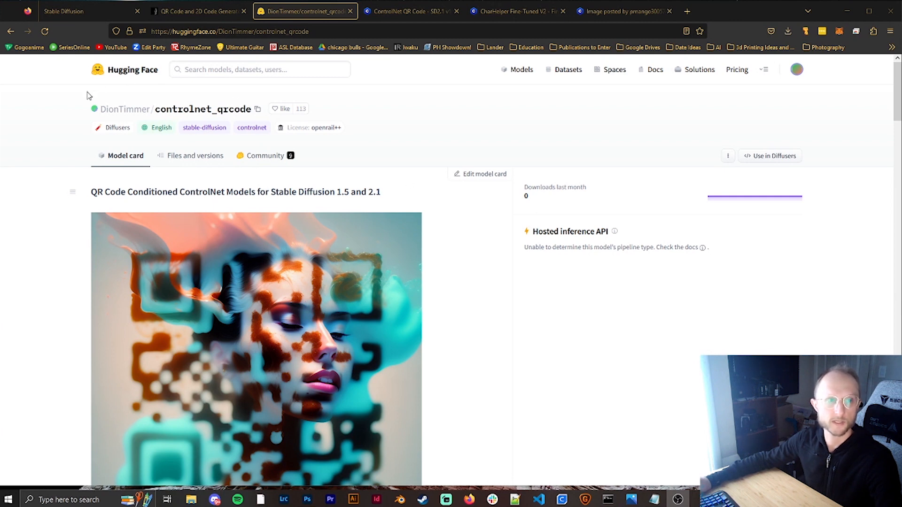
pyautogui.moveTo(454, 272)
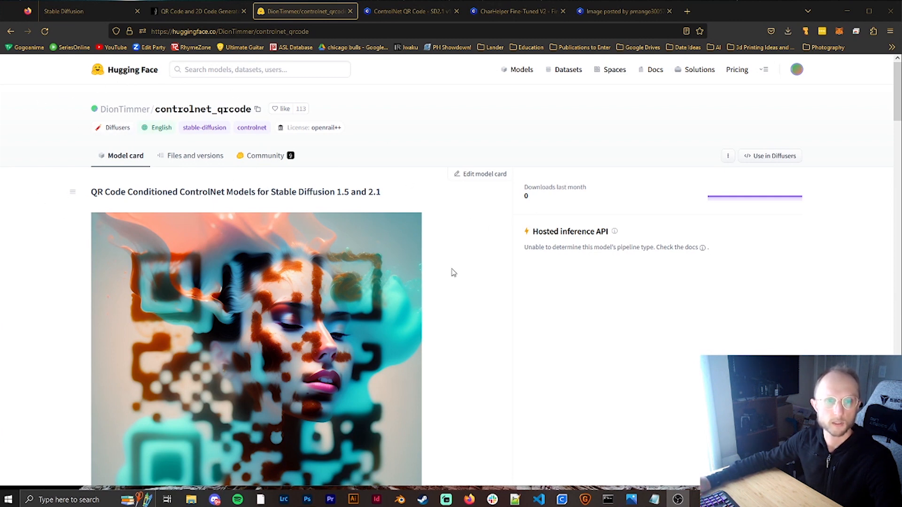
pyautogui.scroll(-3)
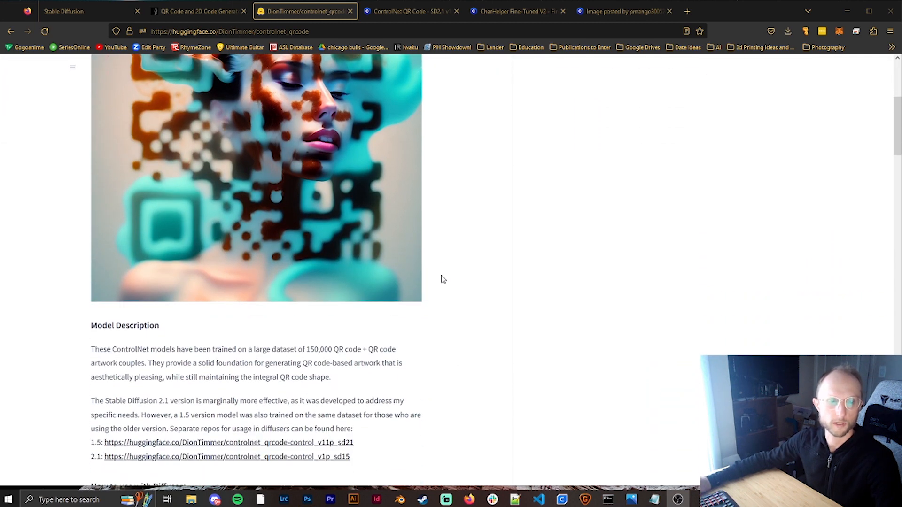
pyautogui.scroll(-3)
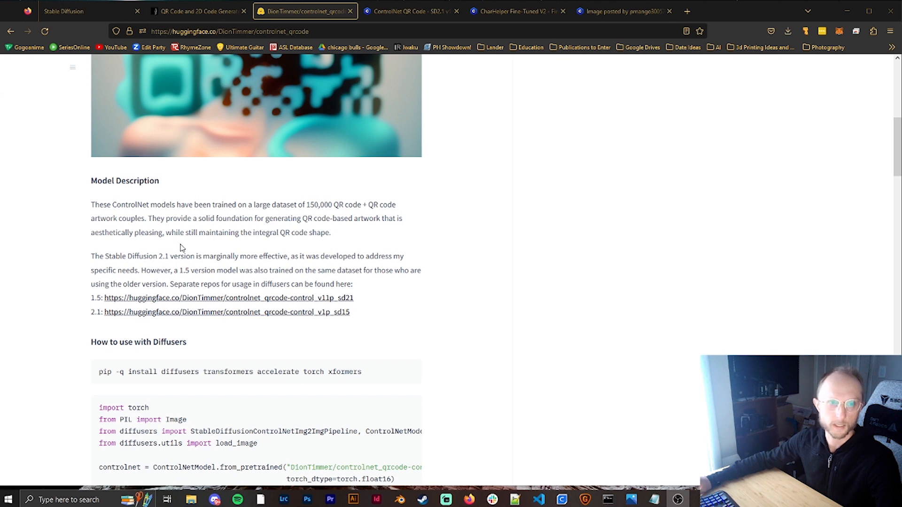
pyautogui.moveTo(289, 204); pyautogui.dragTo(363, 204)
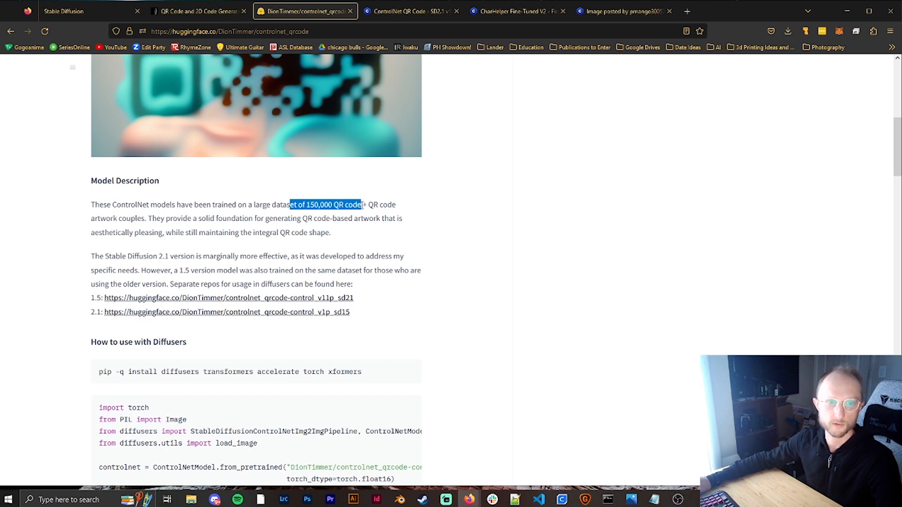
pyautogui.click(238, 247)
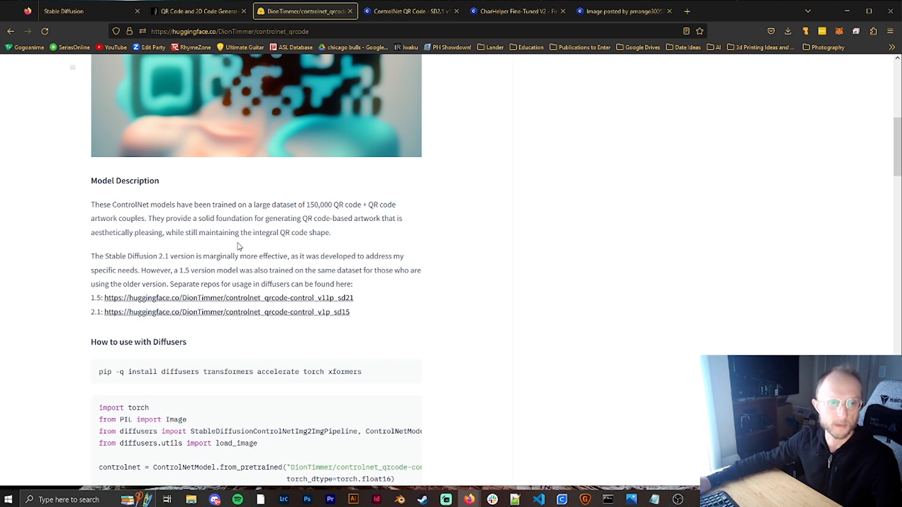
pyautogui.moveTo(147, 256); pyautogui.dragTo(194, 255)
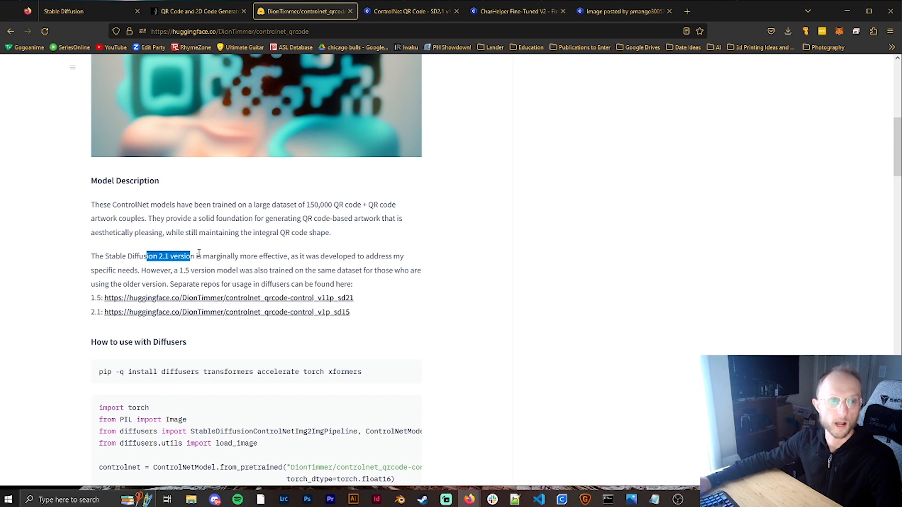
pyautogui.moveTo(199, 256); pyautogui.dragTo(290, 256)
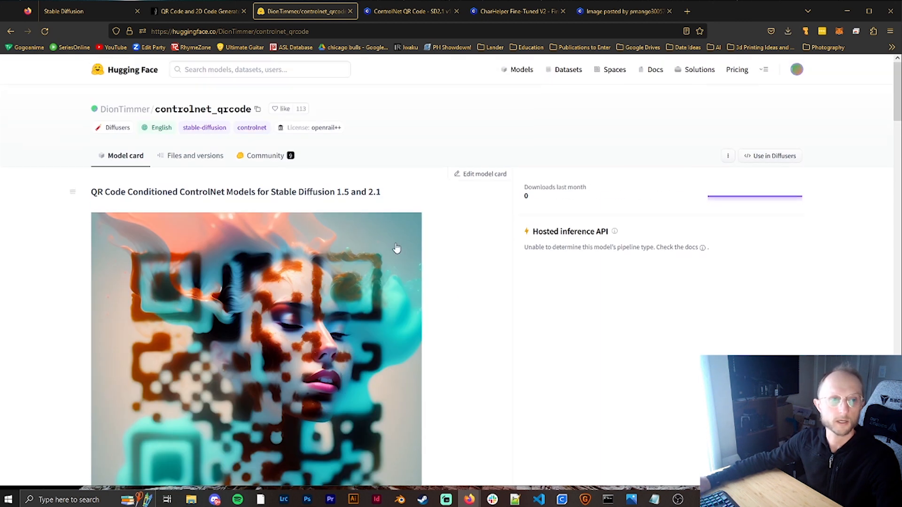
pyautogui.click(195, 156)
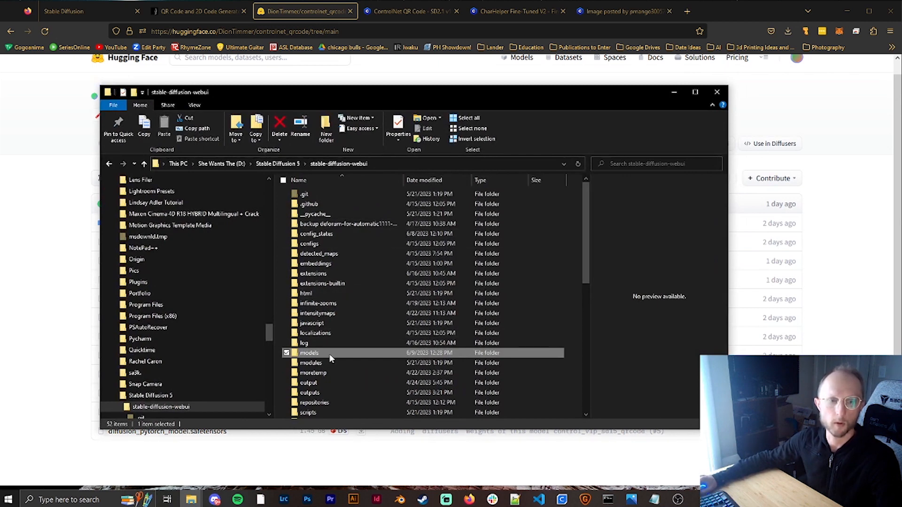
# Browse into stable-diffusion-webui\models\ControlNet holding the sd15 and sd21 QR code models
pyautogui.doubleClick(310, 352)
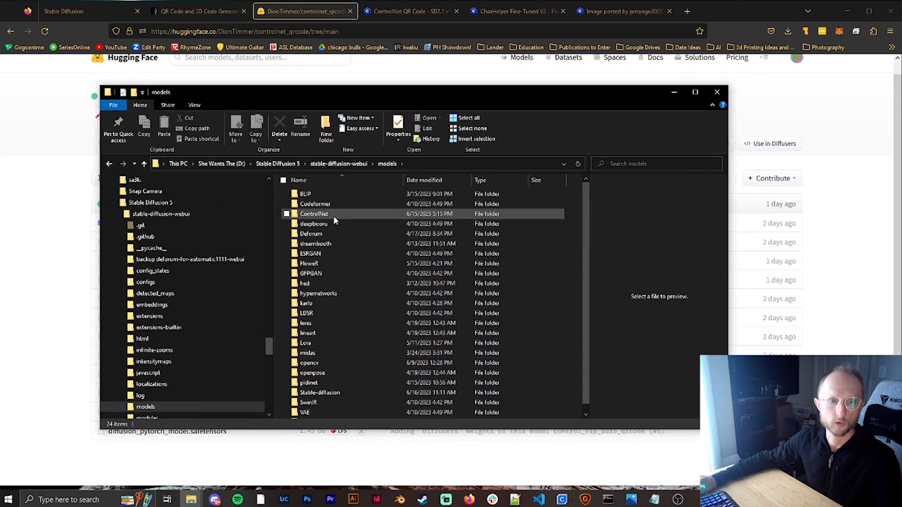
pyautogui.doubleClick(314, 214)
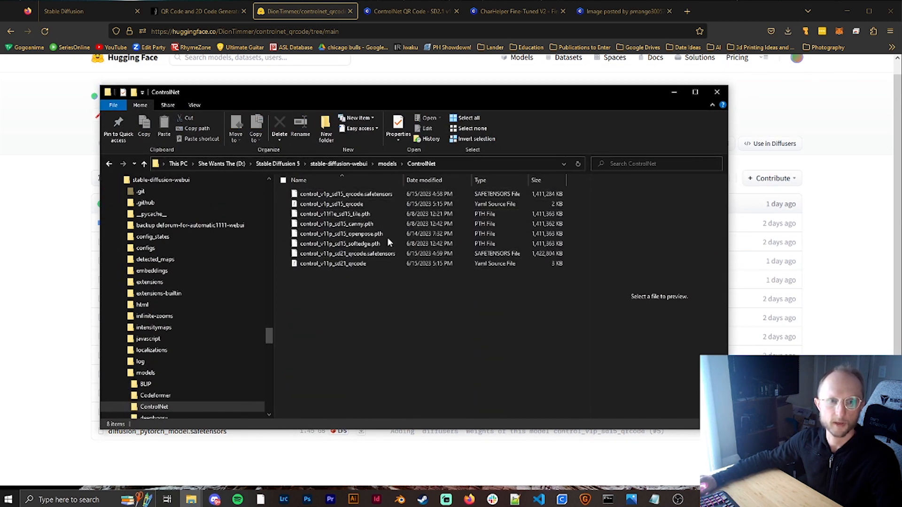
pyautogui.click(352, 263)
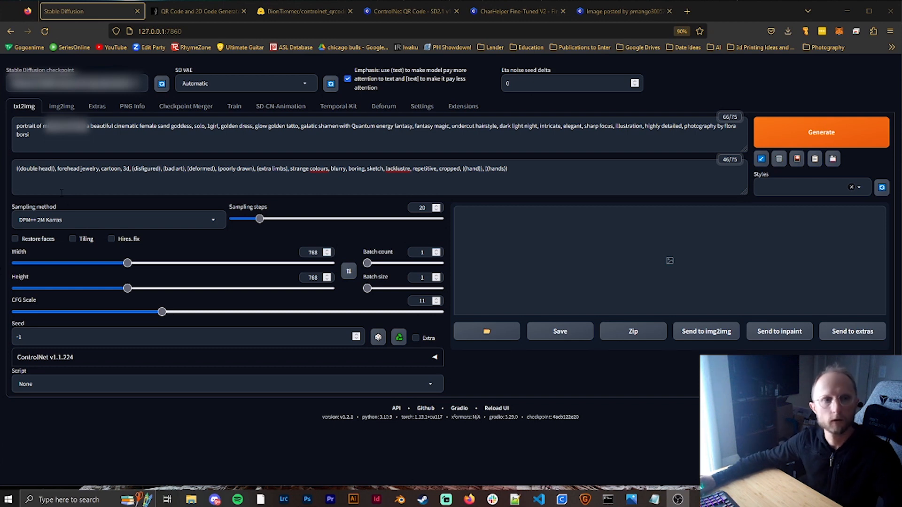
pyautogui.moveTo(125, 157)
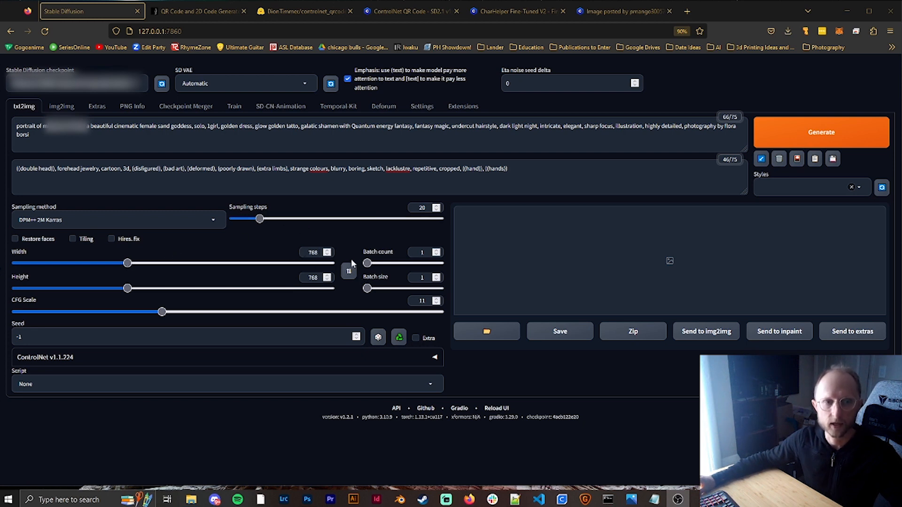
pyautogui.moveTo(287, 267)
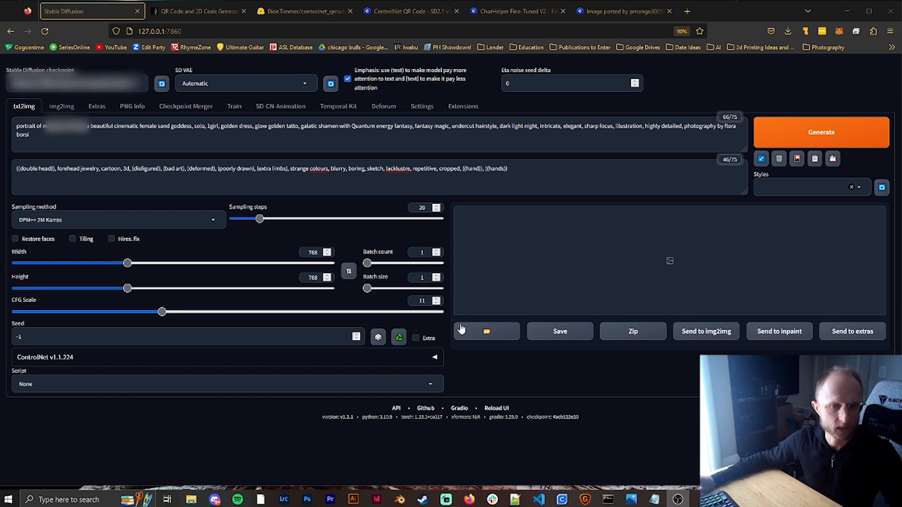
pyautogui.moveTo(401, 310)
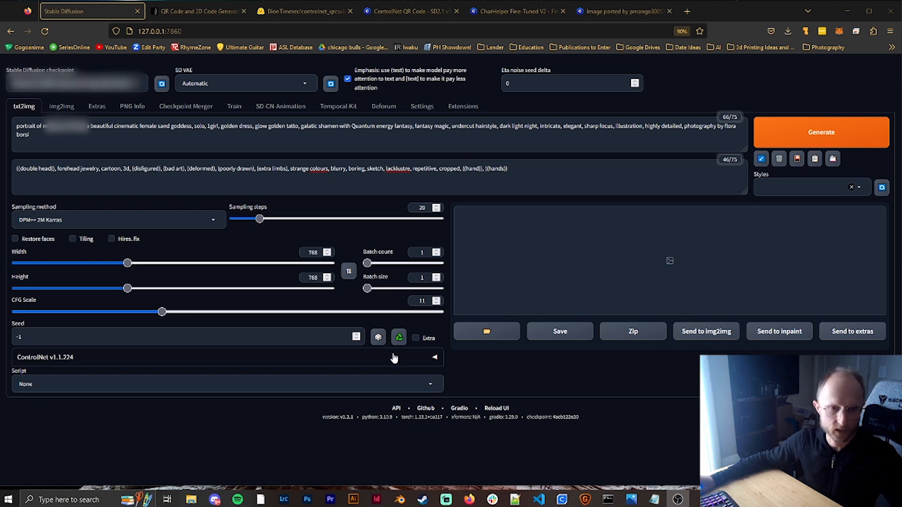
# Expand ControlNet and load the QR code PNG into Unit 0's Single Image box
pyautogui.click(434, 357)
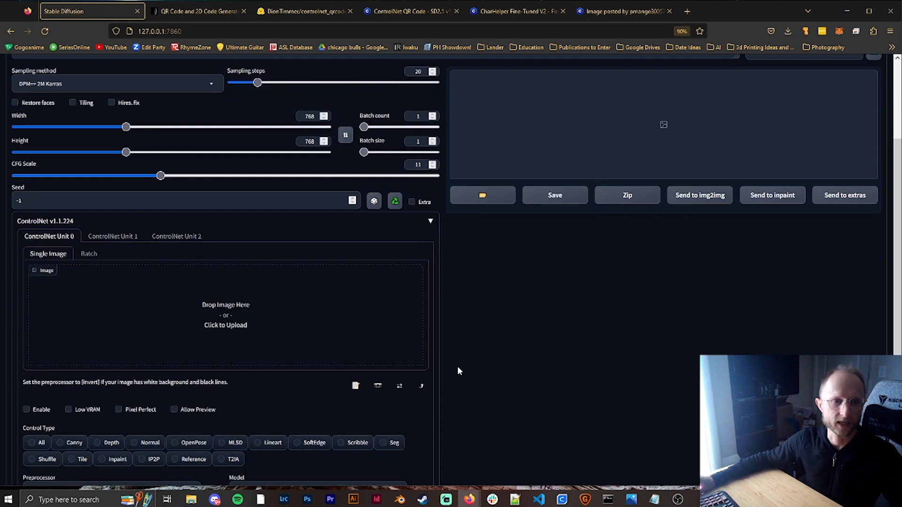
pyautogui.scroll(-3)
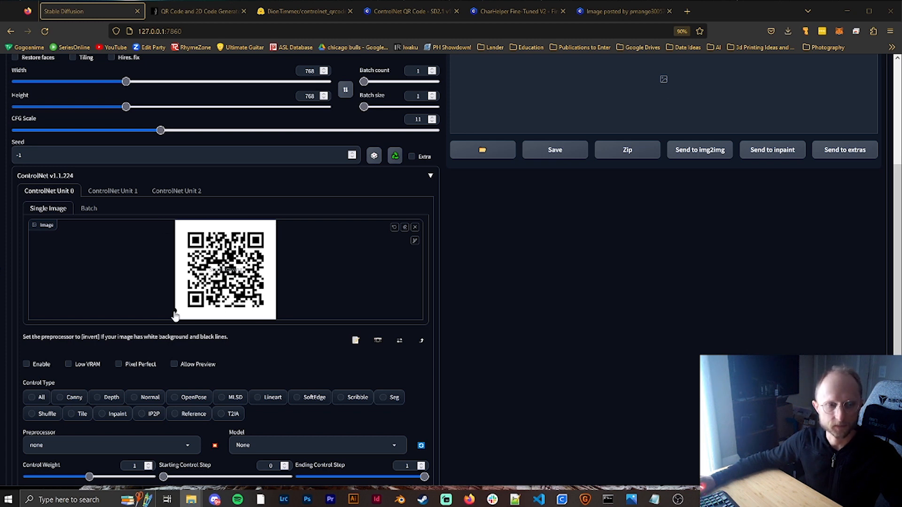
pyautogui.moveTo(170, 233)
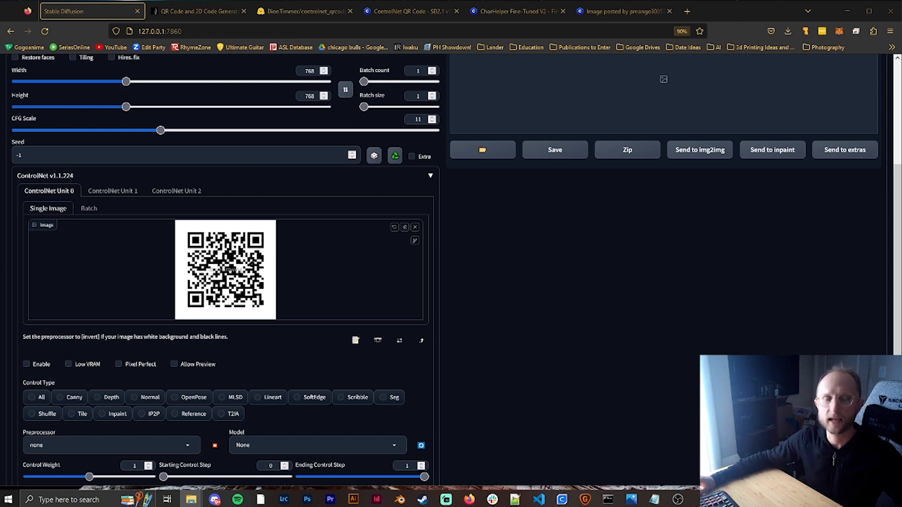
pyautogui.moveTo(363, 237)
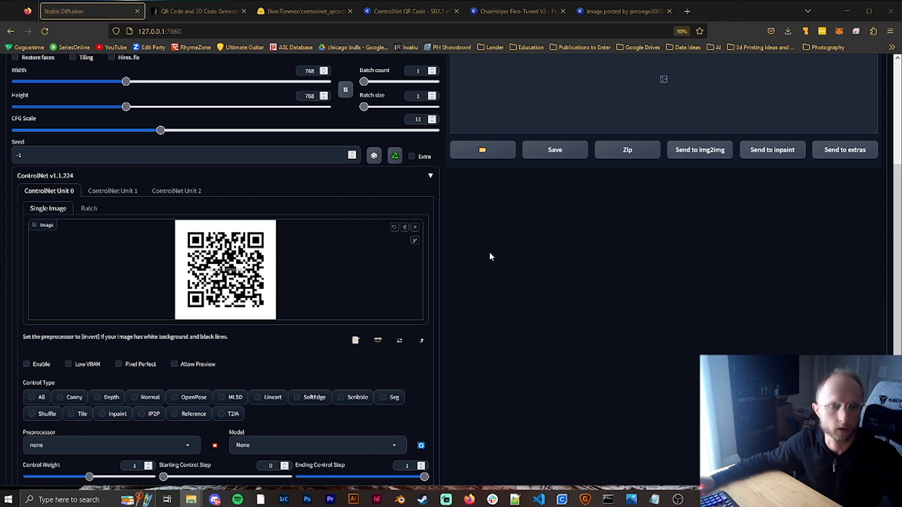
pyautogui.scroll(-3)
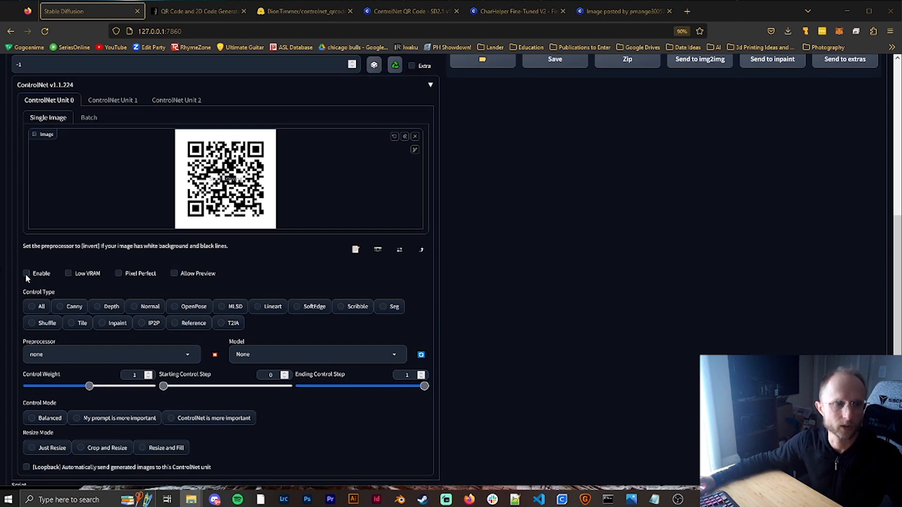
# Enable ControlNet Unit 0 with the control_v1p_sd15_qrcode model and invert preprocessor
pyautogui.click(25, 274)
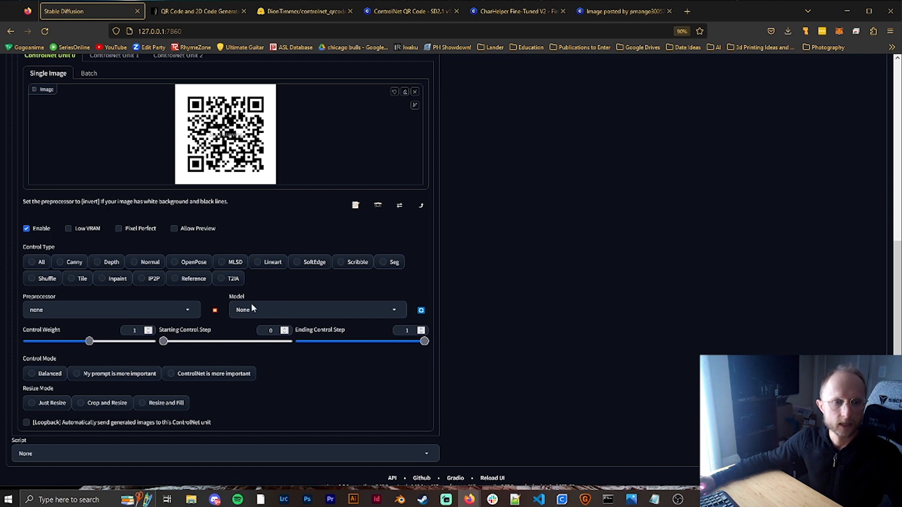
pyautogui.click(316, 311)
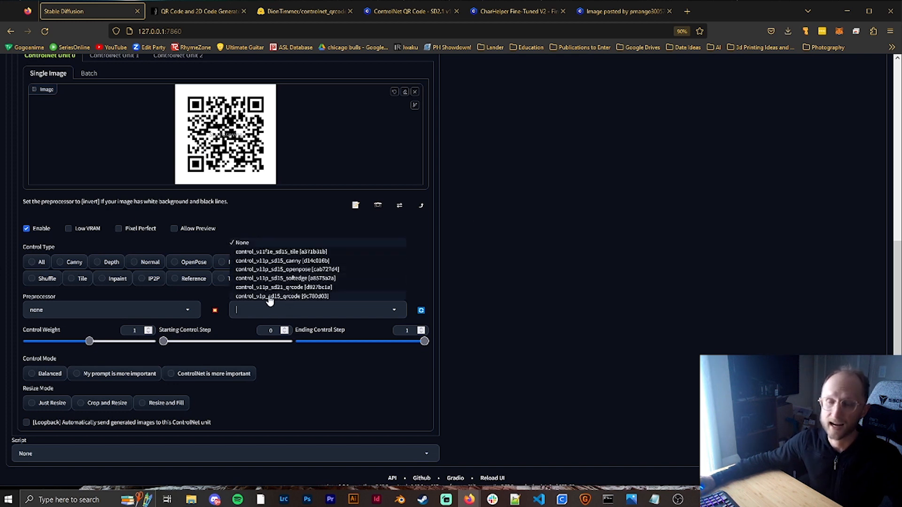
pyautogui.moveTo(293, 291)
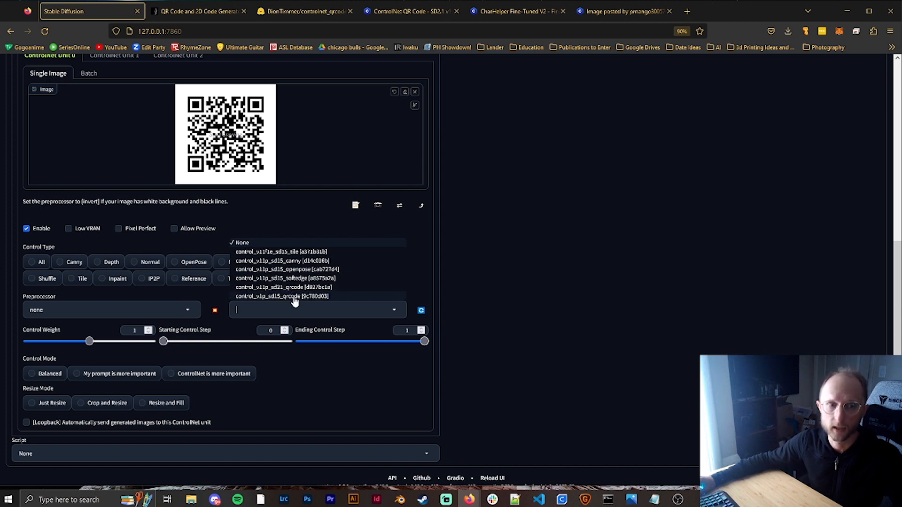
pyautogui.click(281, 296)
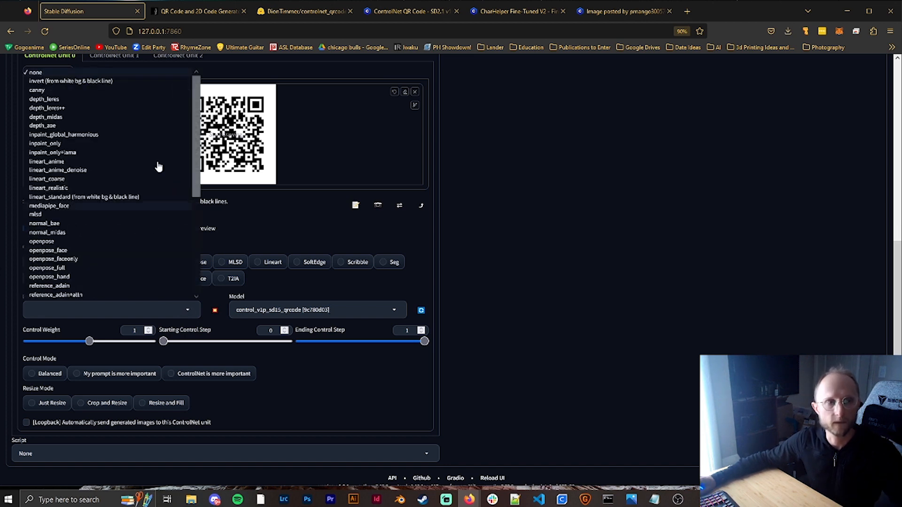
pyautogui.click(70, 81)
pyautogui.write('10')
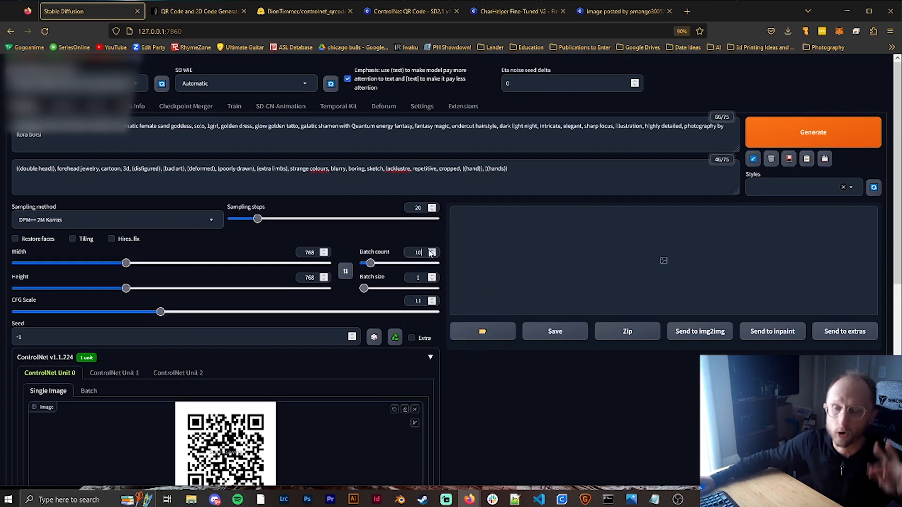
# Set the ControlNet preprocessor resolution to 768 for the sd15 QR code unit
pyautogui.scroll(-3)
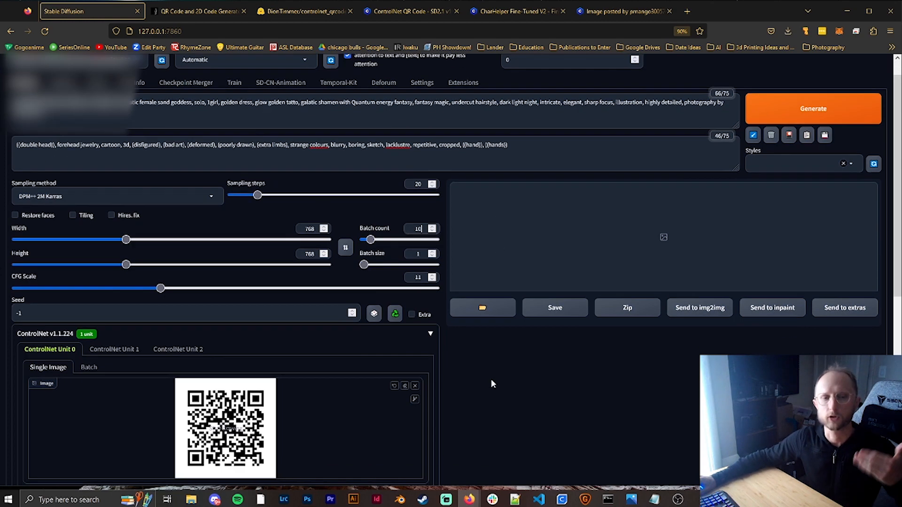
pyautogui.scroll(-3)
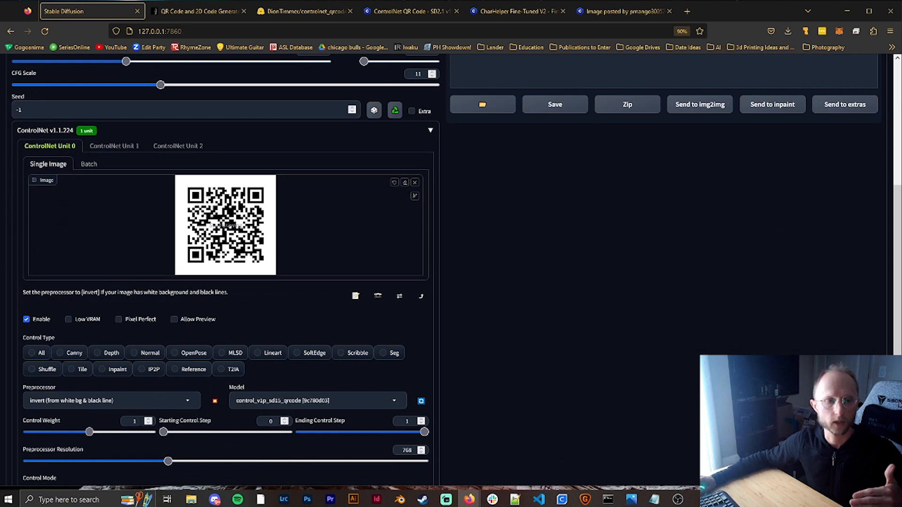
pyautogui.moveTo(90, 432); pyautogui.dragTo(127, 432)
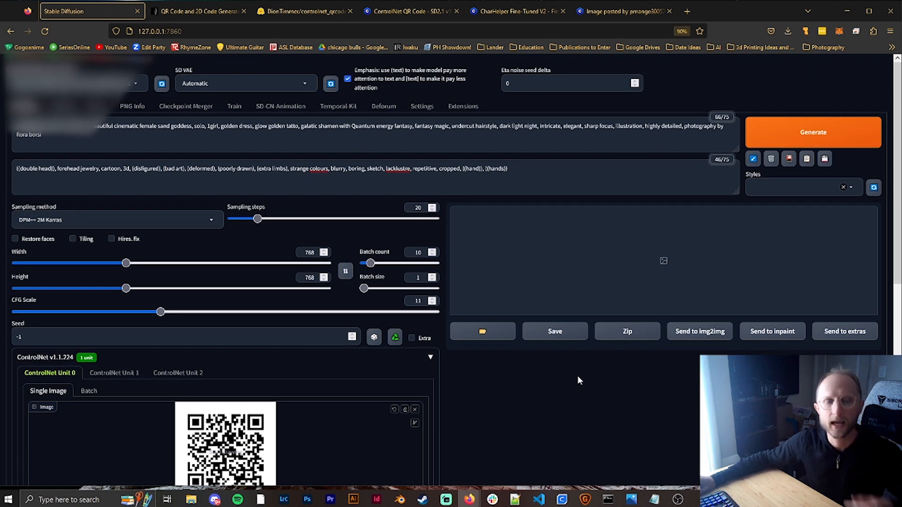
# Generate the batch of ten golden sand goddess portraits with the QR code woven in
pyautogui.click(814, 131)
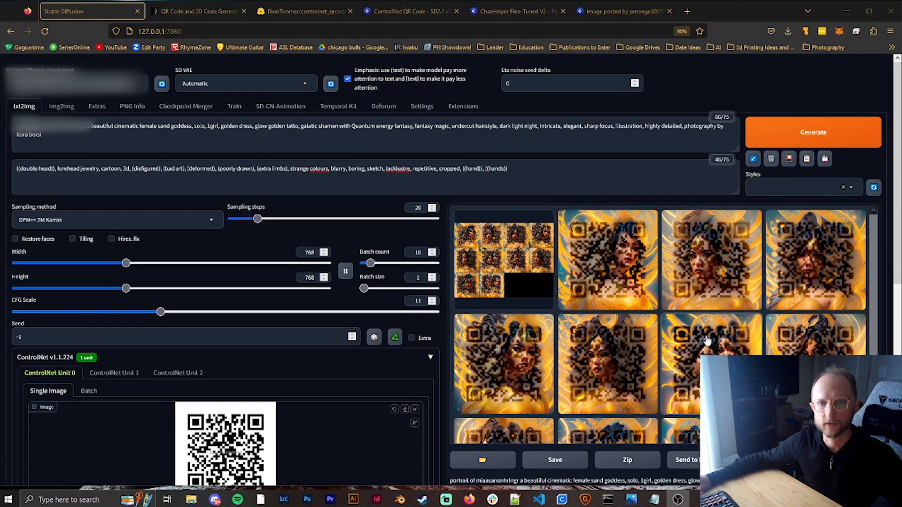
pyautogui.moveTo(701, 349)
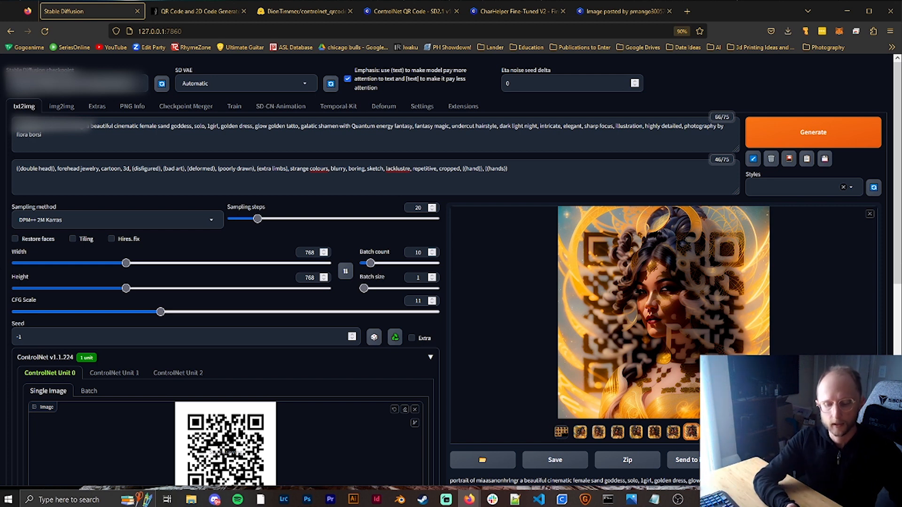
pyautogui.moveTo(620, 424)
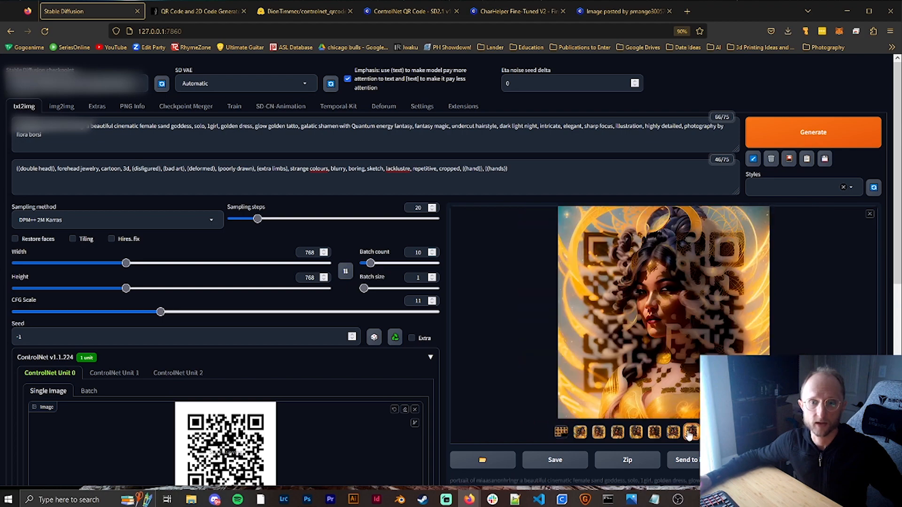
pyautogui.moveTo(569, 220)
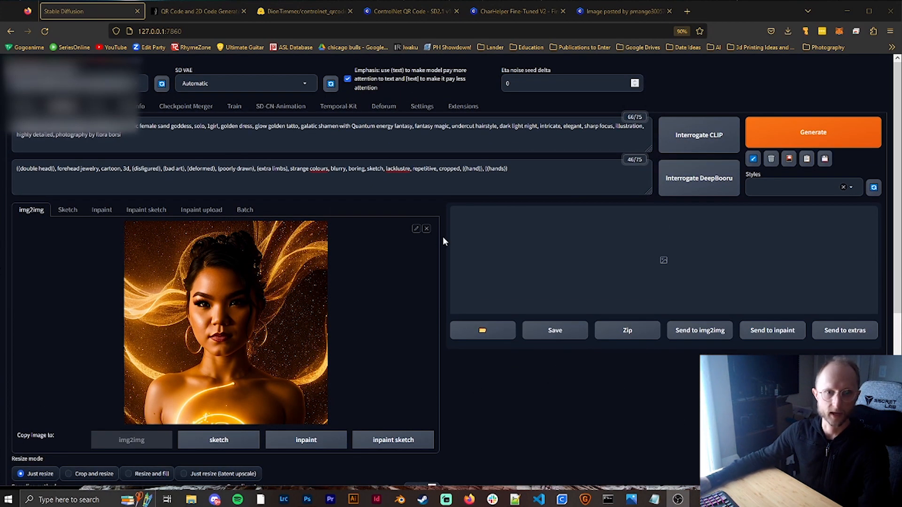
# Set img2img to DPM2 a Karras sampling, CFG scale 11 and 768-pixel width
pyautogui.scroll(-3)
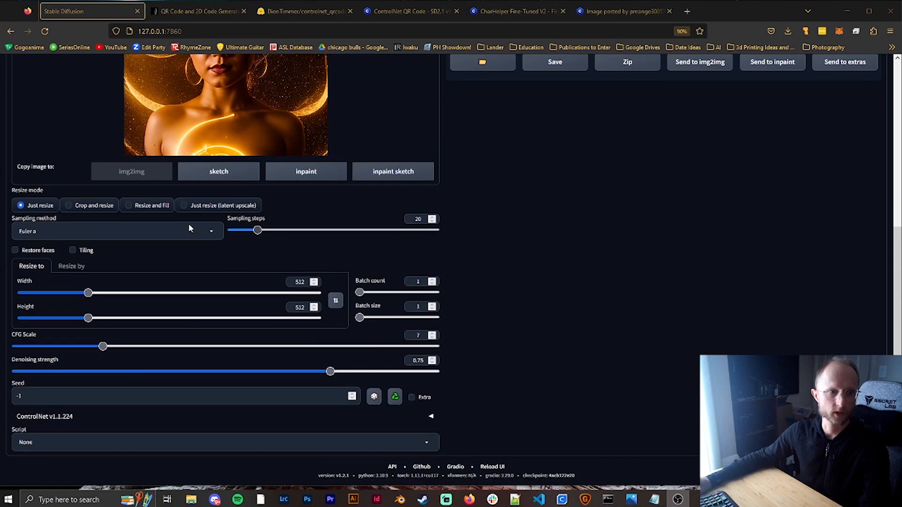
pyautogui.click(113, 231)
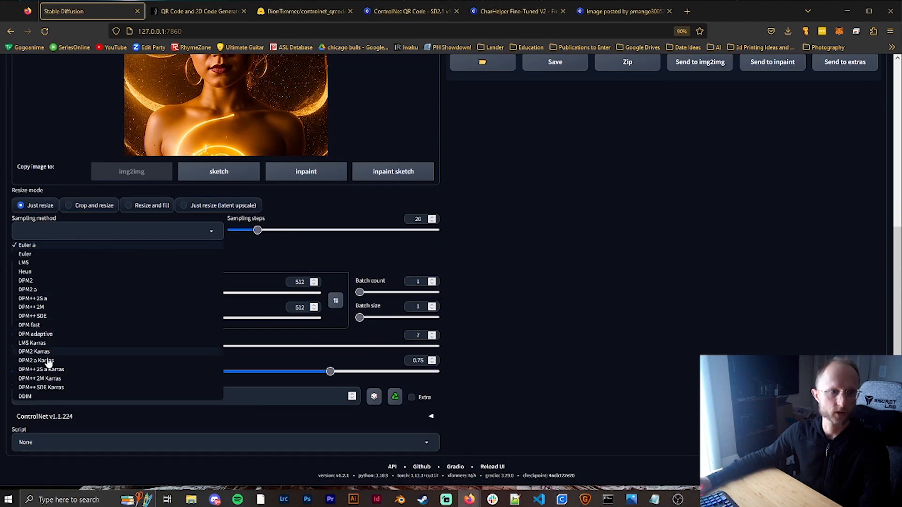
pyautogui.click(32, 360)
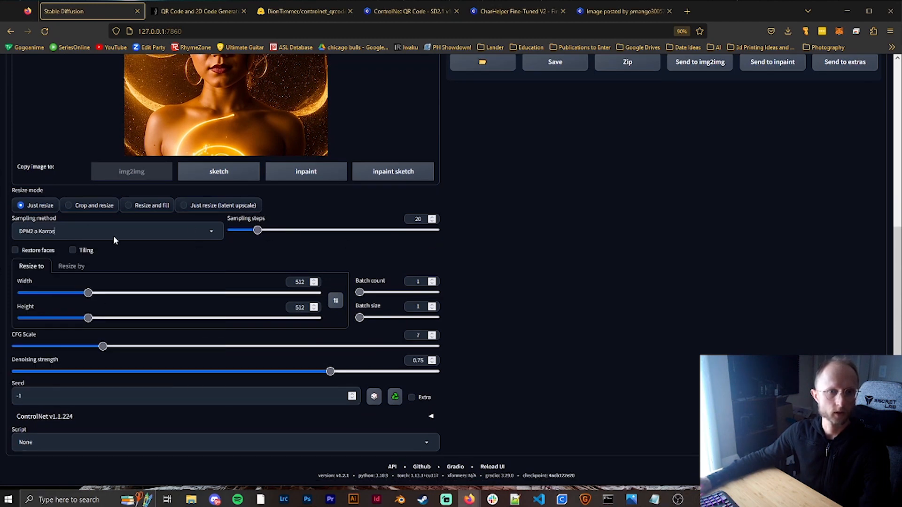
pyautogui.moveTo(103, 346); pyautogui.dragTo(15, 346)
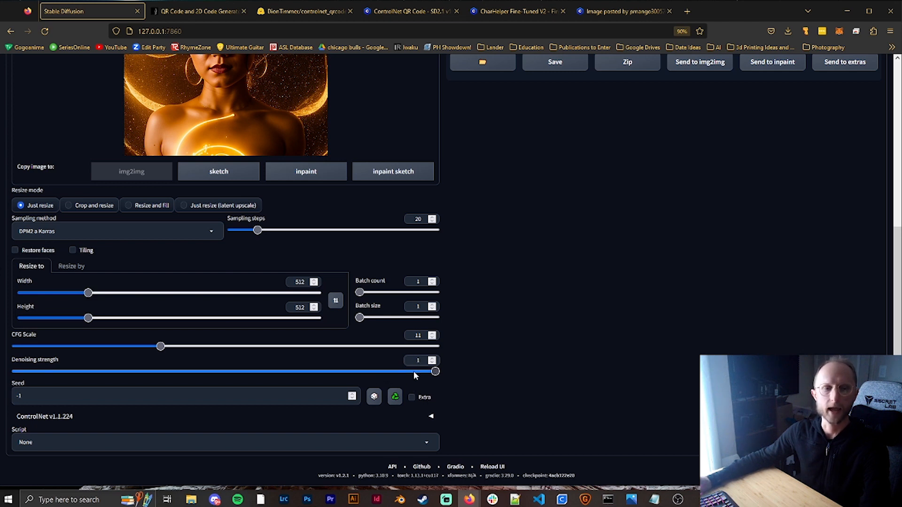
pyautogui.moveTo(88, 293); pyautogui.dragTo(127, 294)
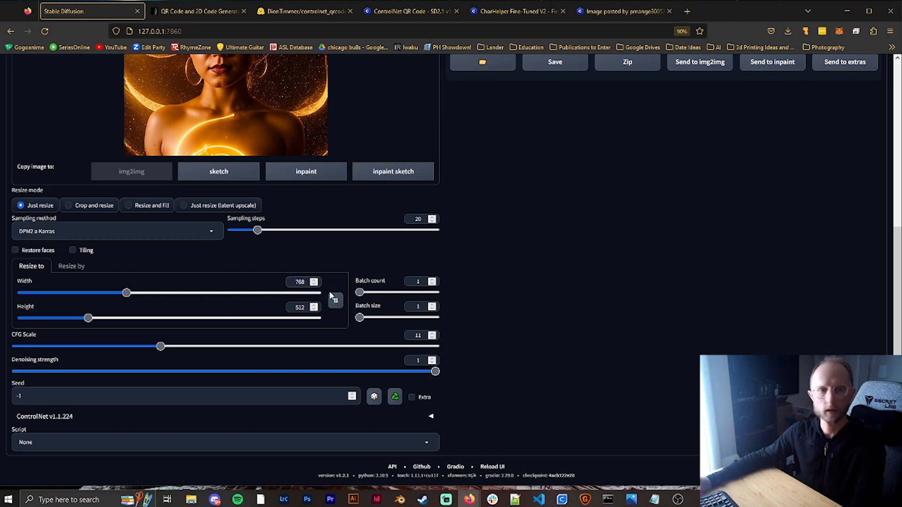
pyautogui.write('768')
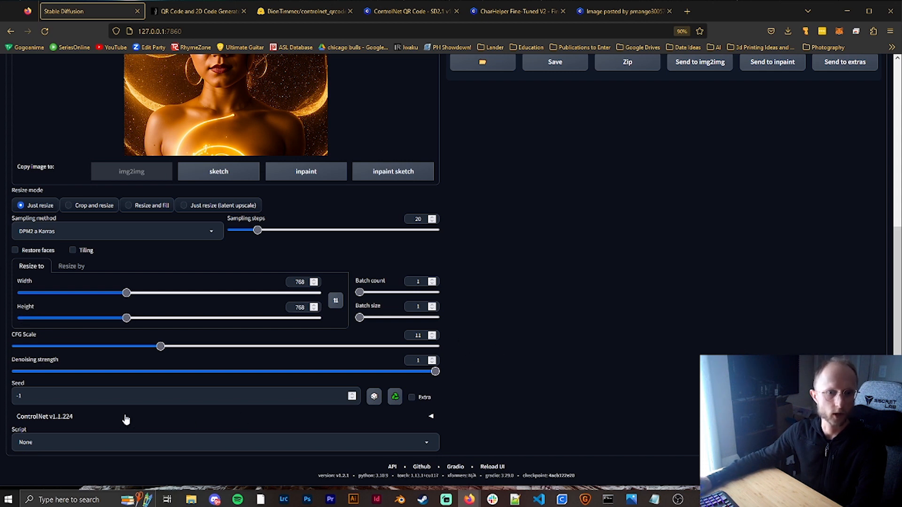
# Configure ControlNet Unit 0 with control_v1p_sd15_qrcode, weight 1.7, Balanced, Crop and Resize, enabled
pyautogui.click(430, 415)
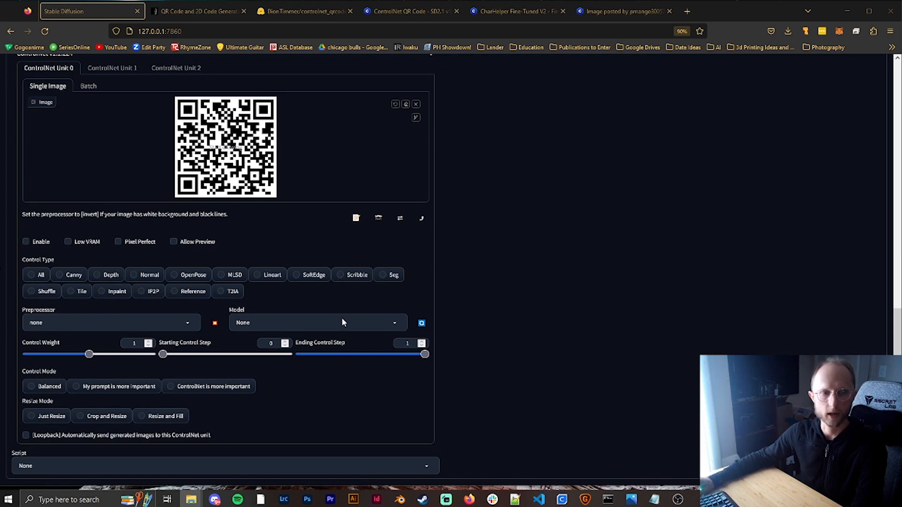
pyautogui.click(318, 324)
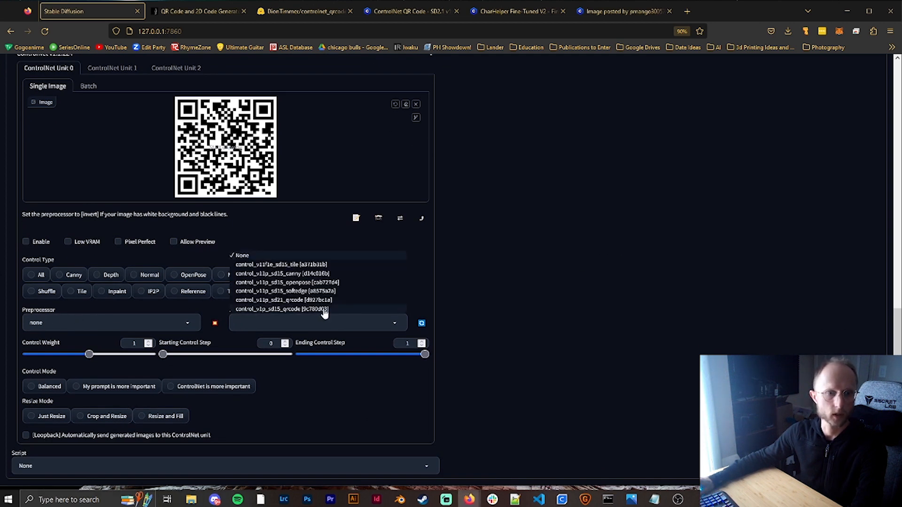
pyautogui.click(281, 308)
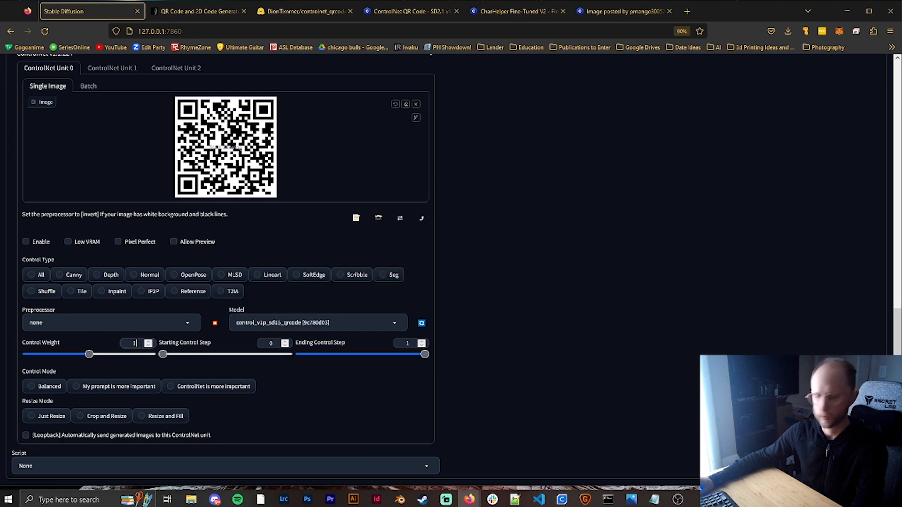
pyautogui.moveTo(88, 354); pyautogui.dragTo(133, 354)
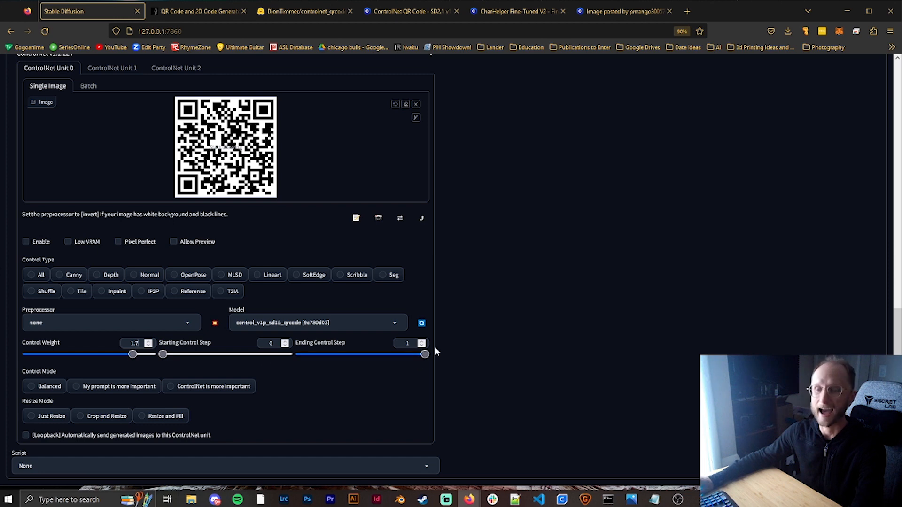
pyautogui.moveTo(536, 341)
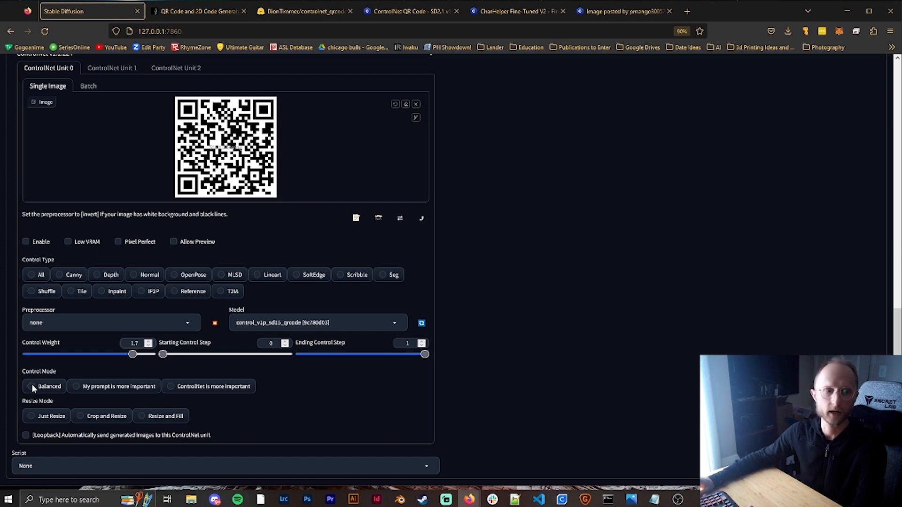
pyautogui.click(31, 386)
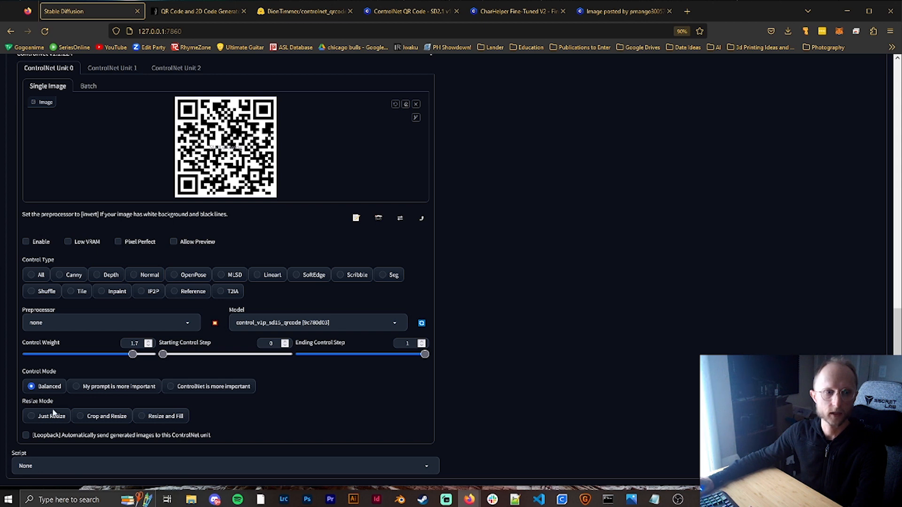
pyautogui.click(82, 417)
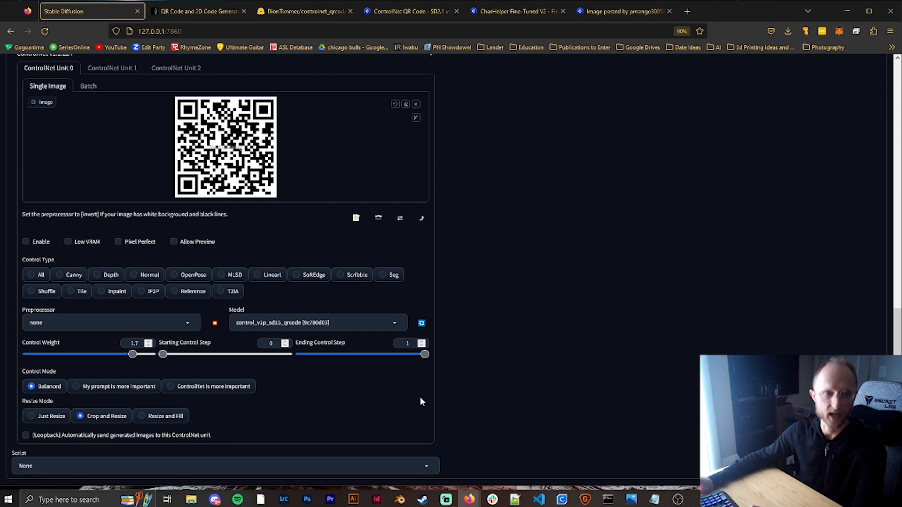
pyautogui.click(25, 243)
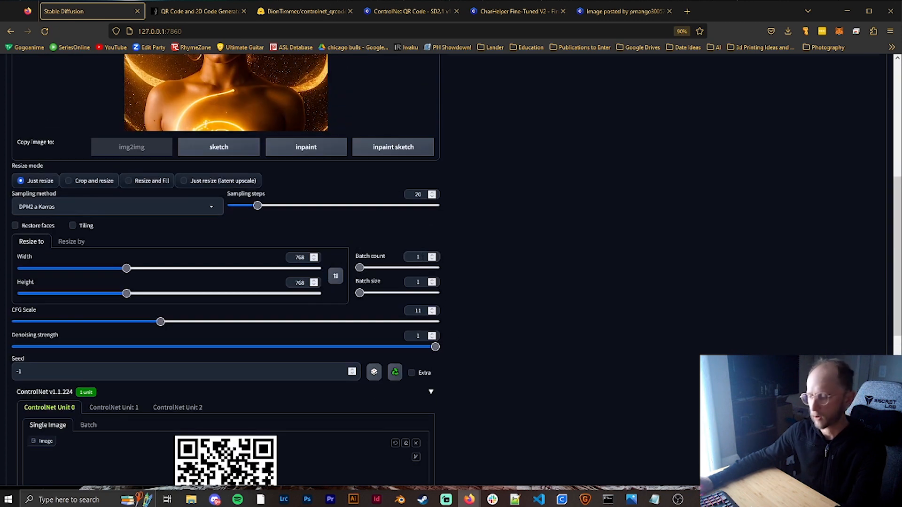
# Run the img2img batch producing golden goddess portraits with the embedded QR pattern
pyautogui.scroll(-3)
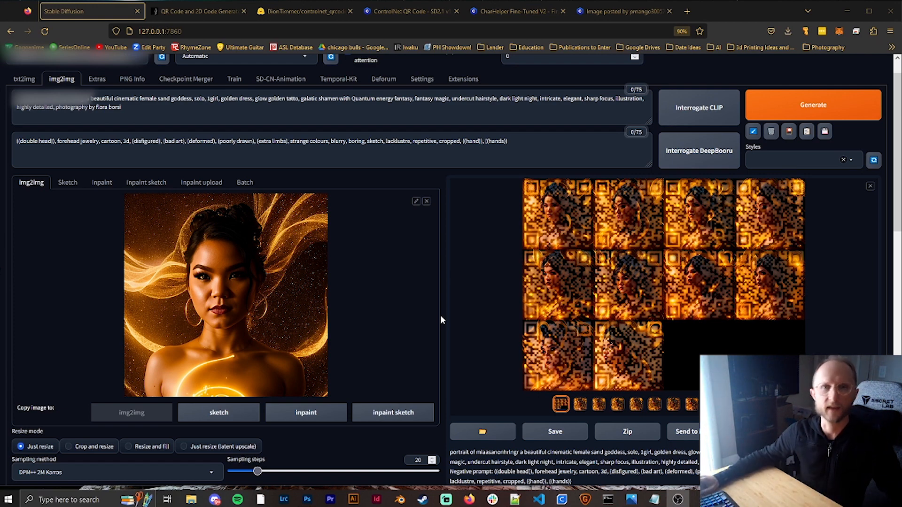
pyautogui.moveTo(444, 313)
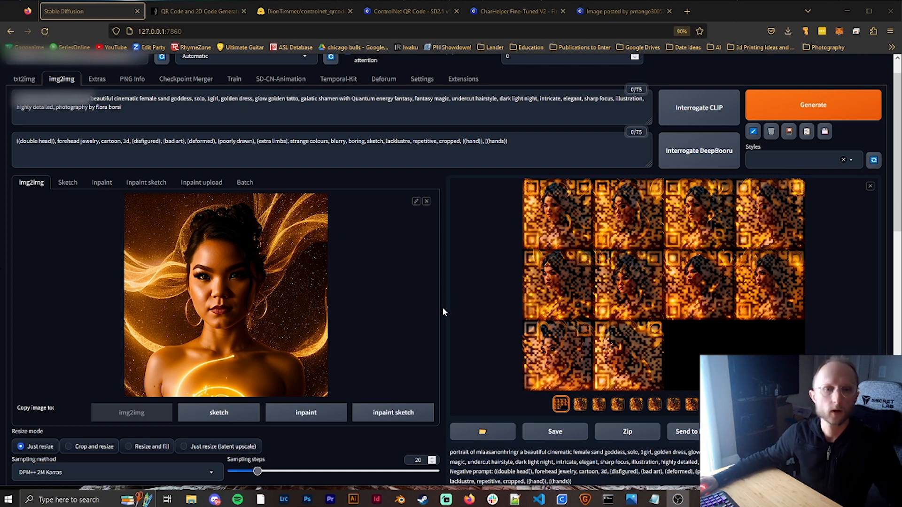